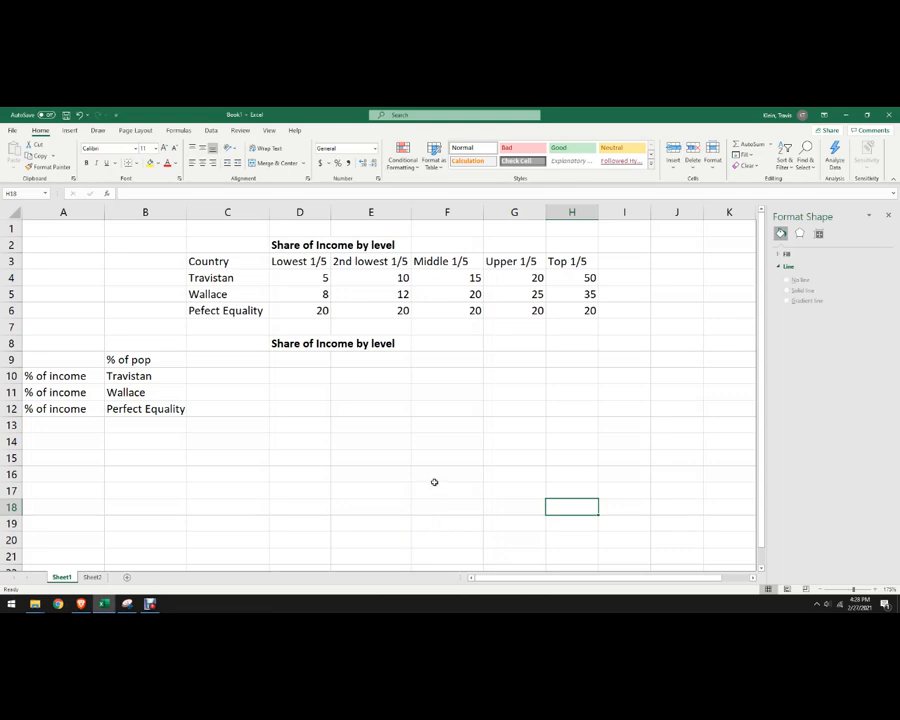
mouse_move(454, 500)
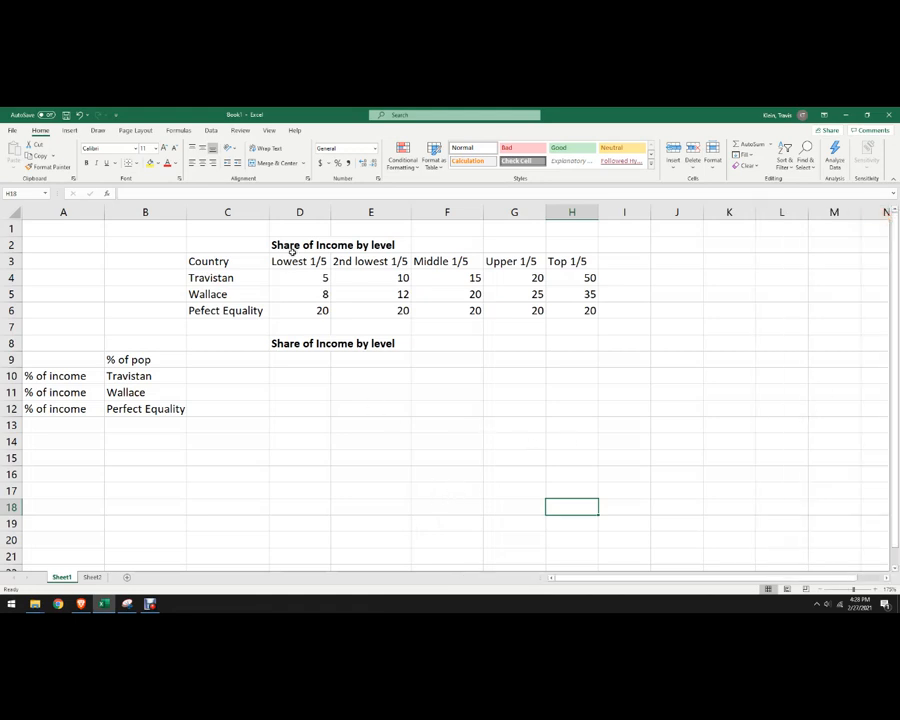
Start the % of pop row with 0 in C9 and extend it to 100 in steps of 20
left_click(448, 360)
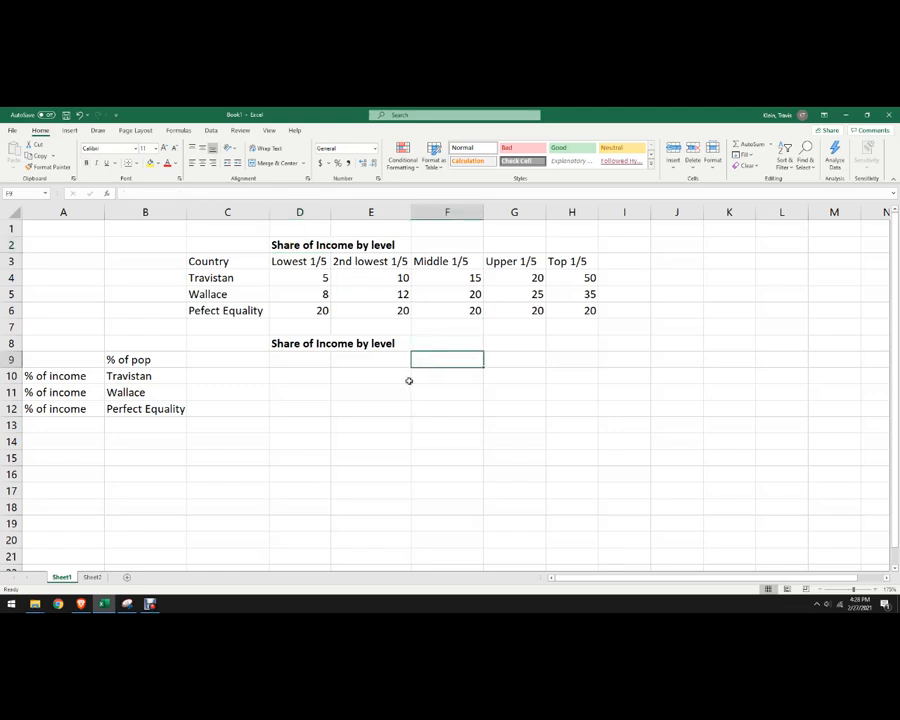
left_click(228, 276)
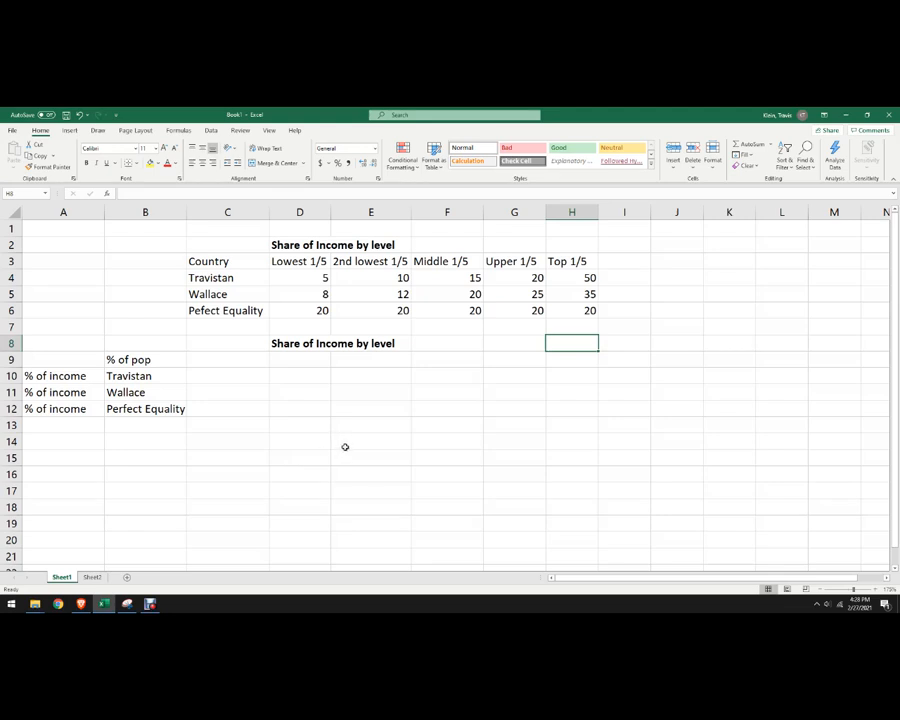
mouse_move(312, 432)
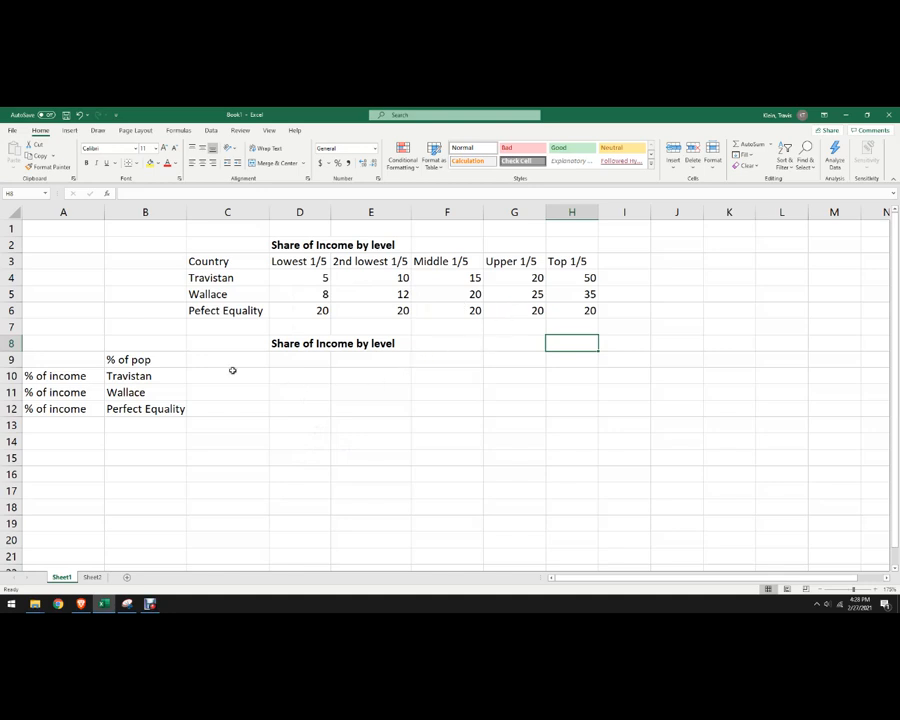
left_click(228, 376)
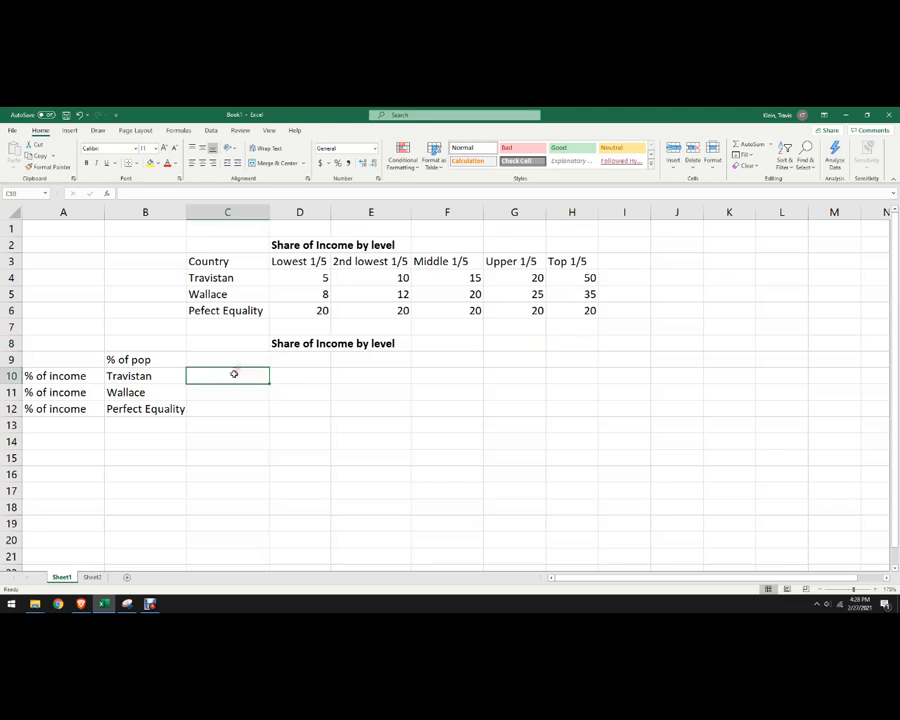
left_click(228, 360)
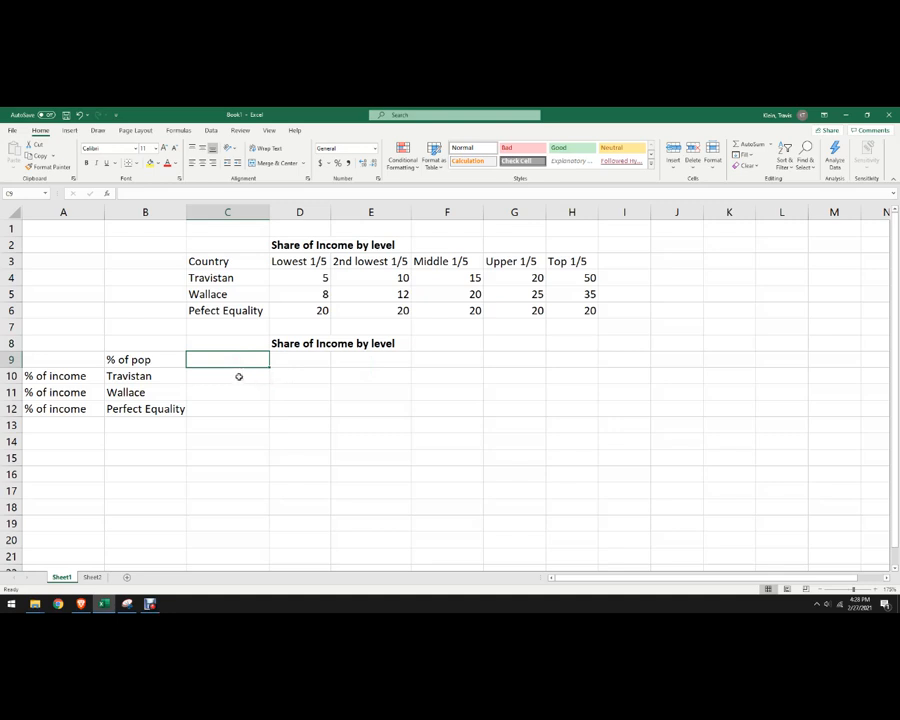
type("0")
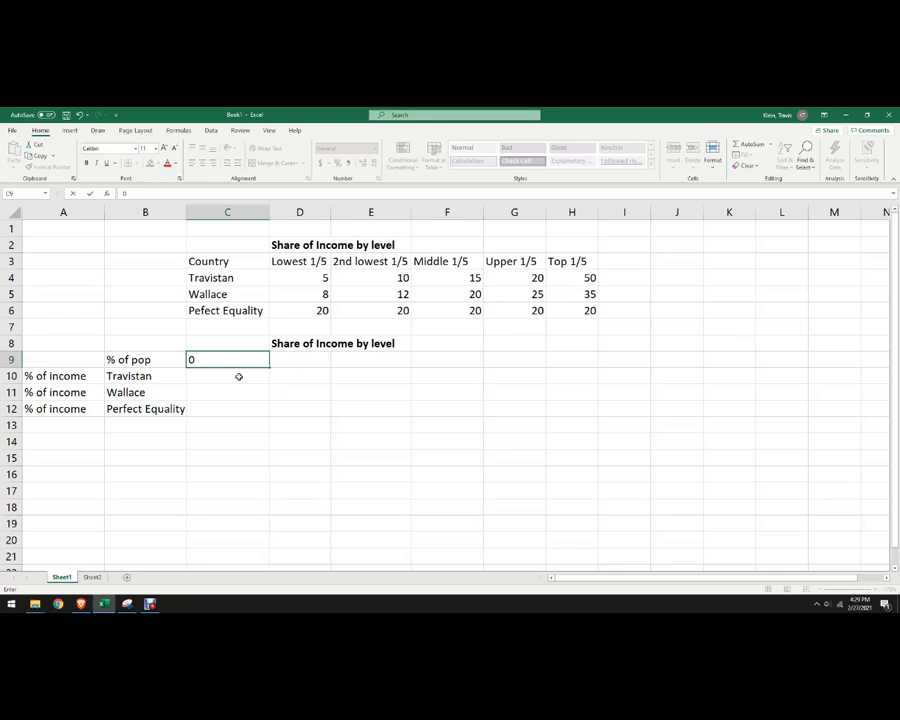
key("enter")
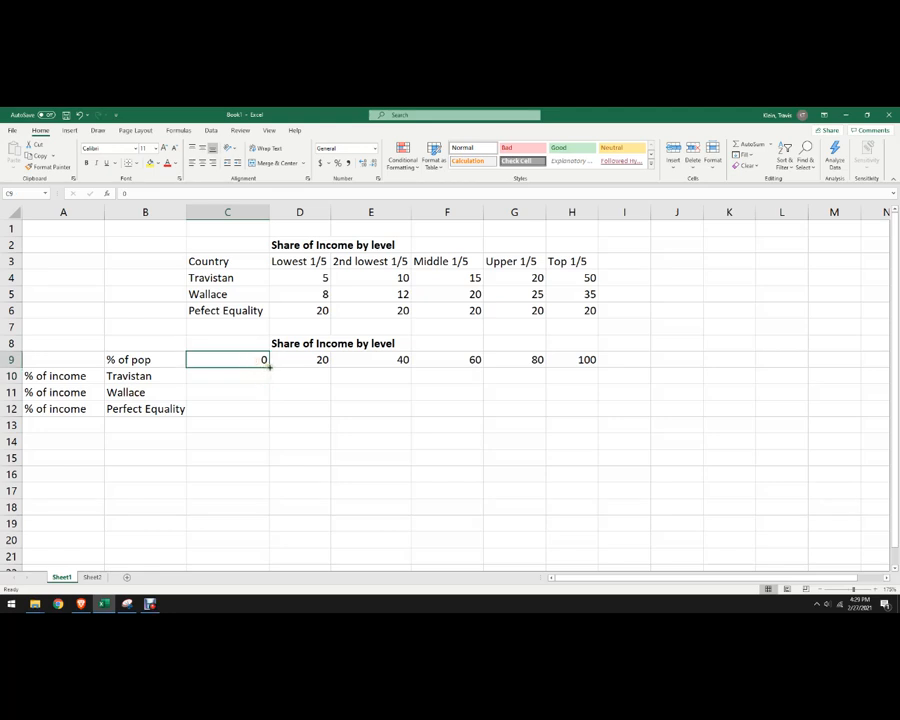
Fill 0 down C10:C12 and 100 down H10:H12 so every country row spans 0 to 100
left_click_drag(228, 360, 228, 408)
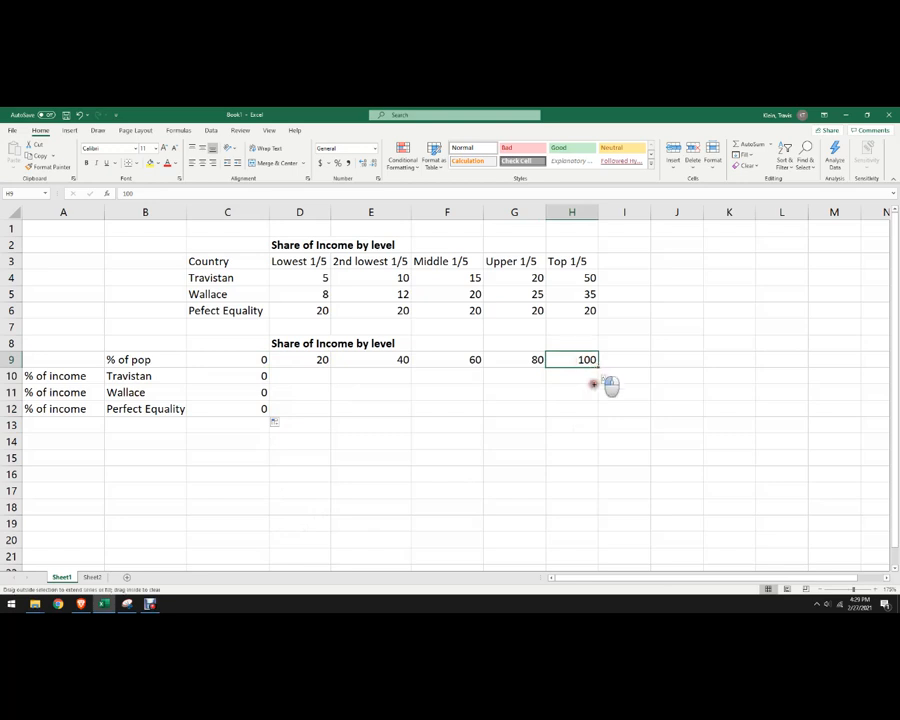
left_click_drag(572, 360, 572, 408)
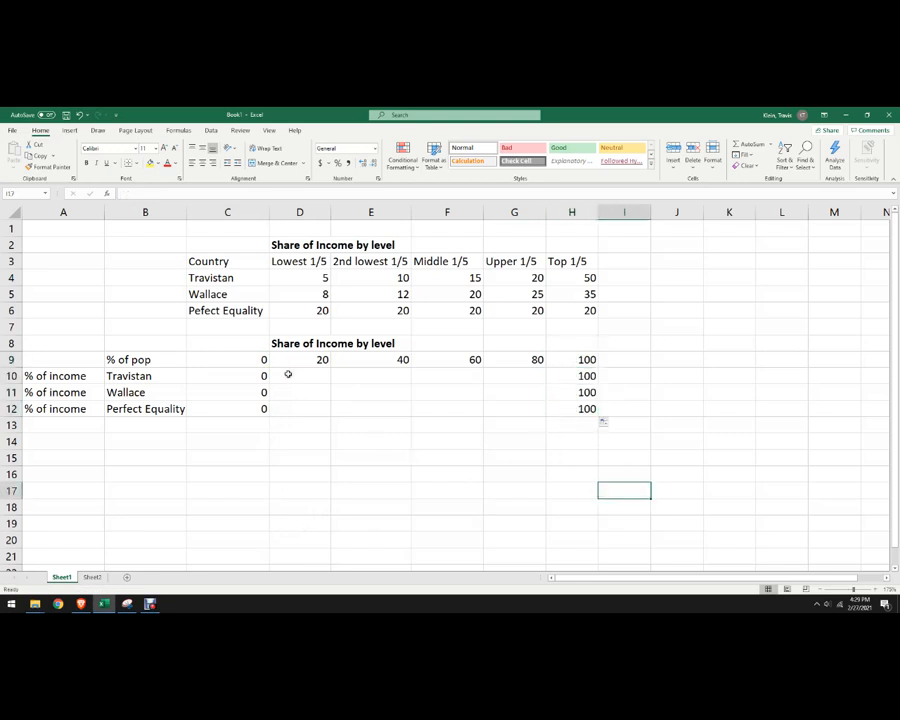
left_click(300, 376)
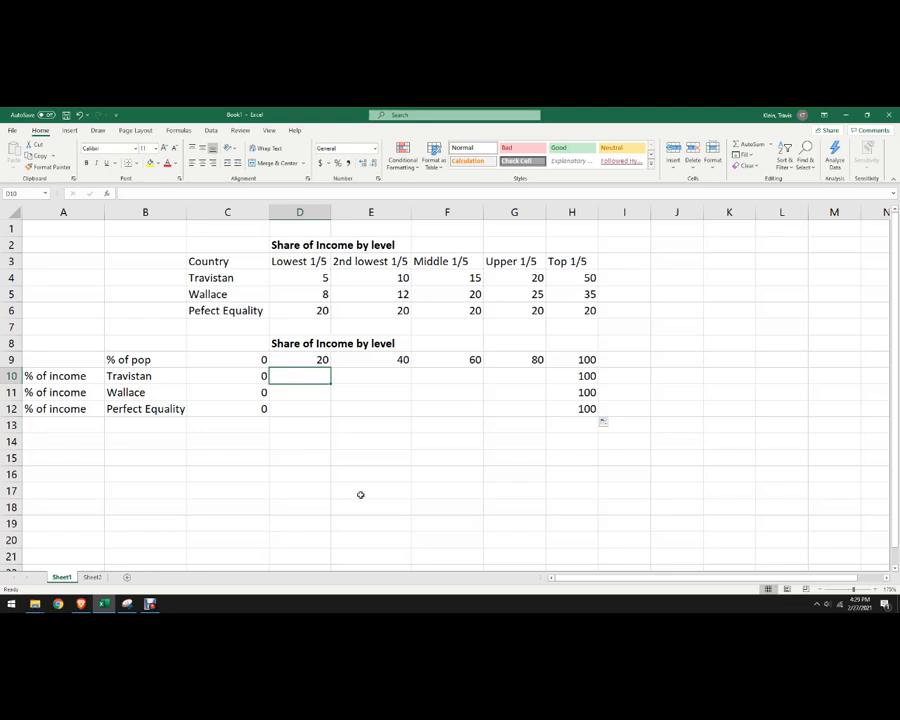
Build Travistan's cumulative shares with =D5 and =SUM formulas over its first three and four income shares
type("=")
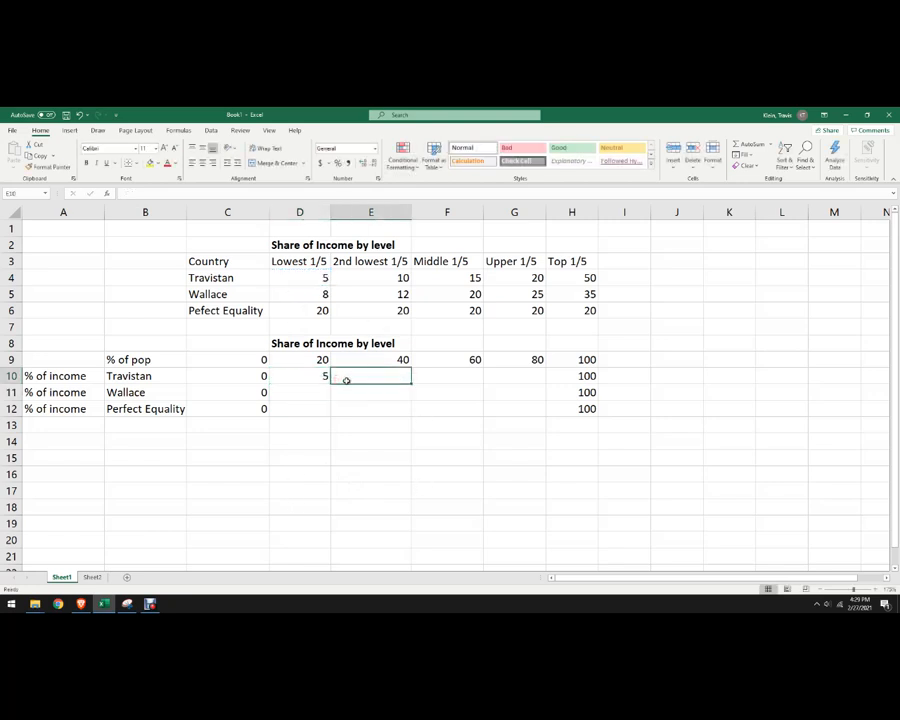
type("=")
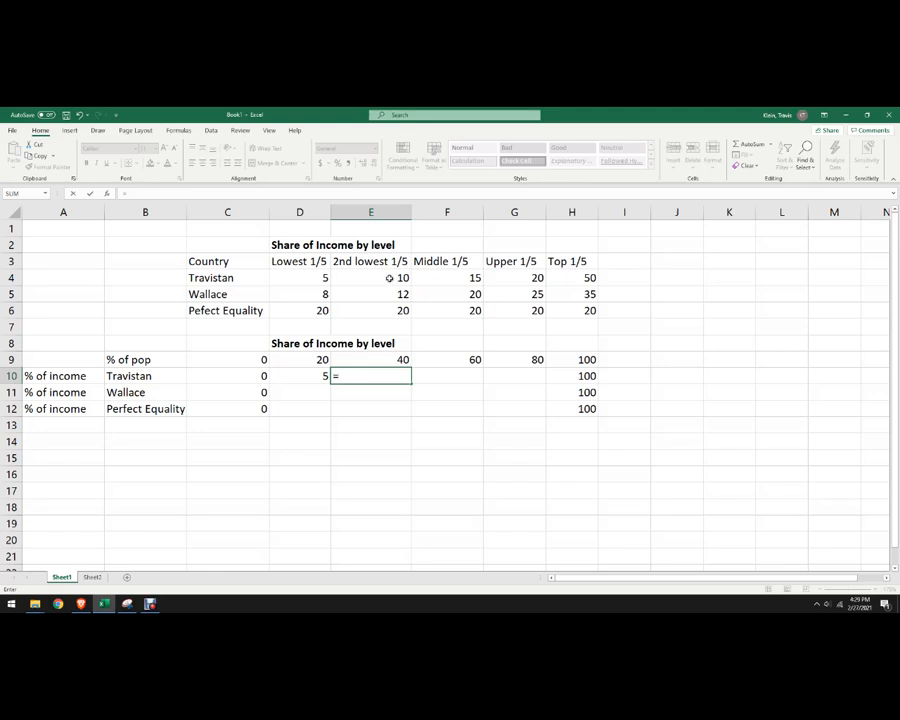
left_click(300, 276)
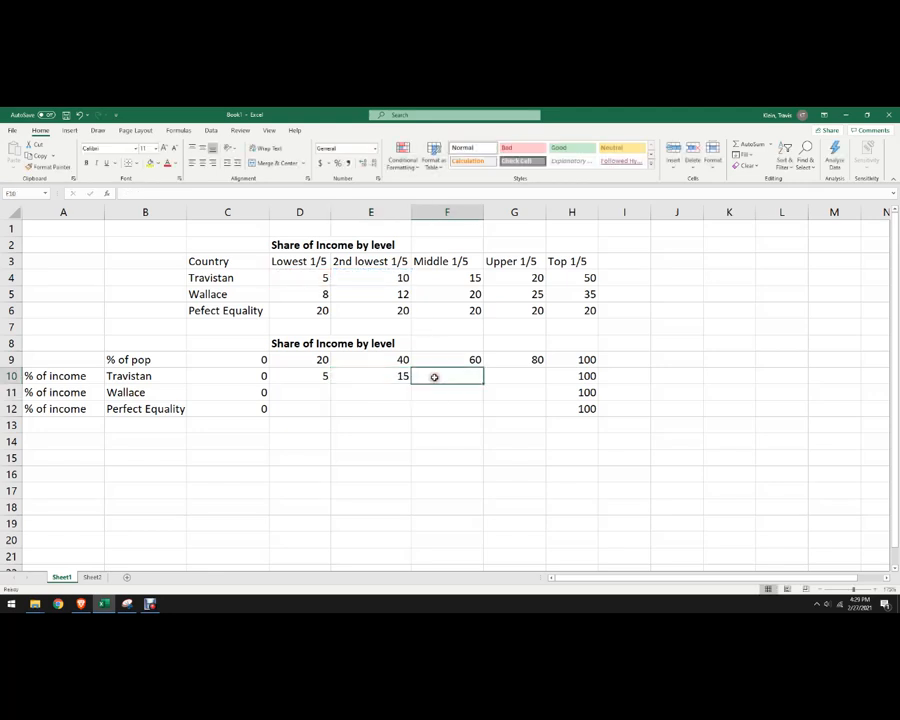
type("=sum(")
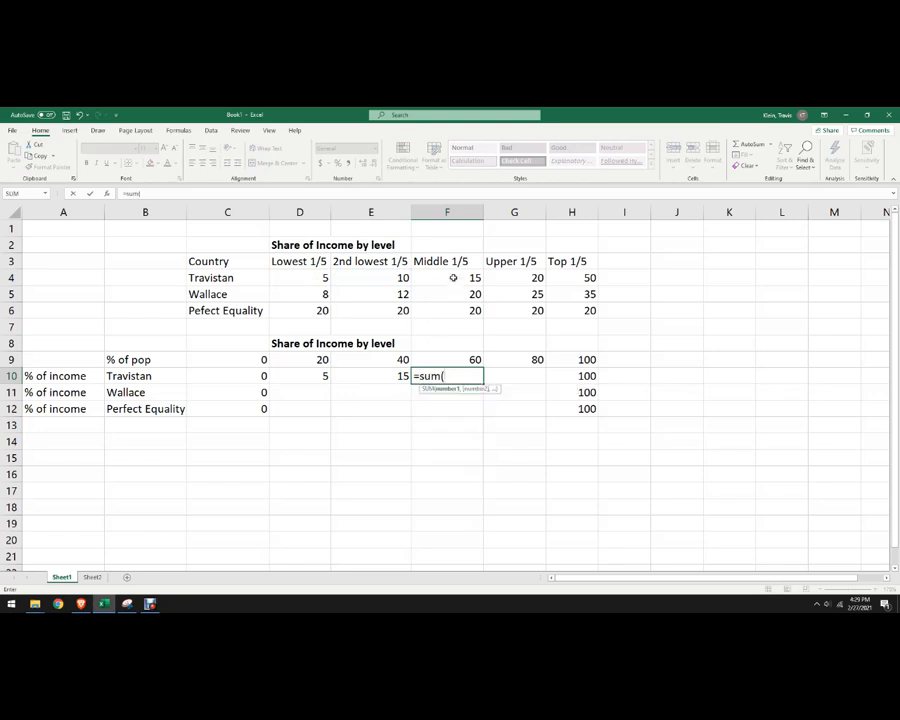
left_click_drag(300, 276, 448, 276)
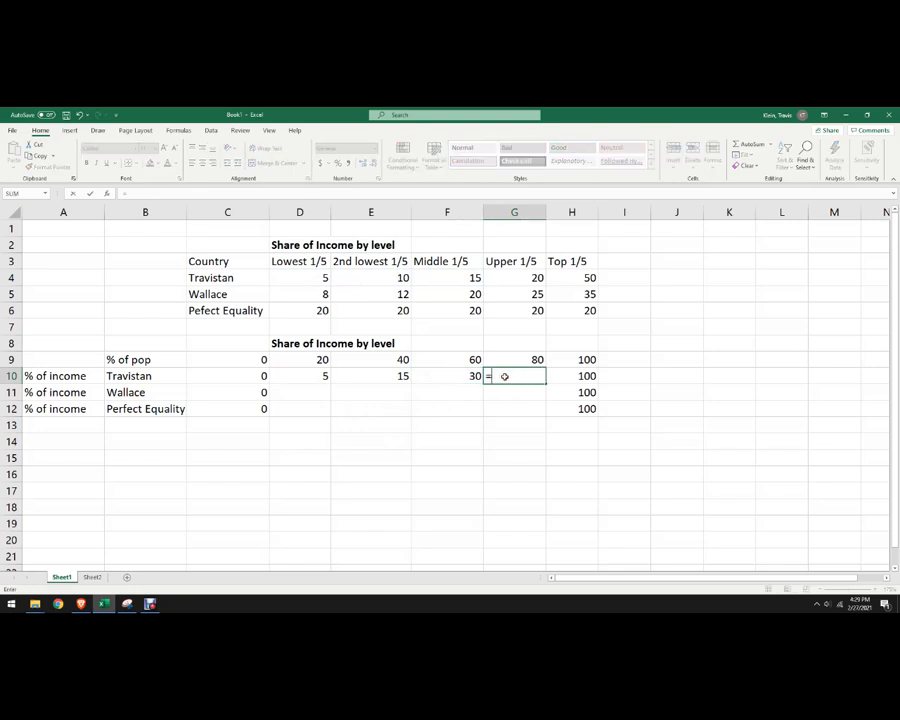
type("=SUM")
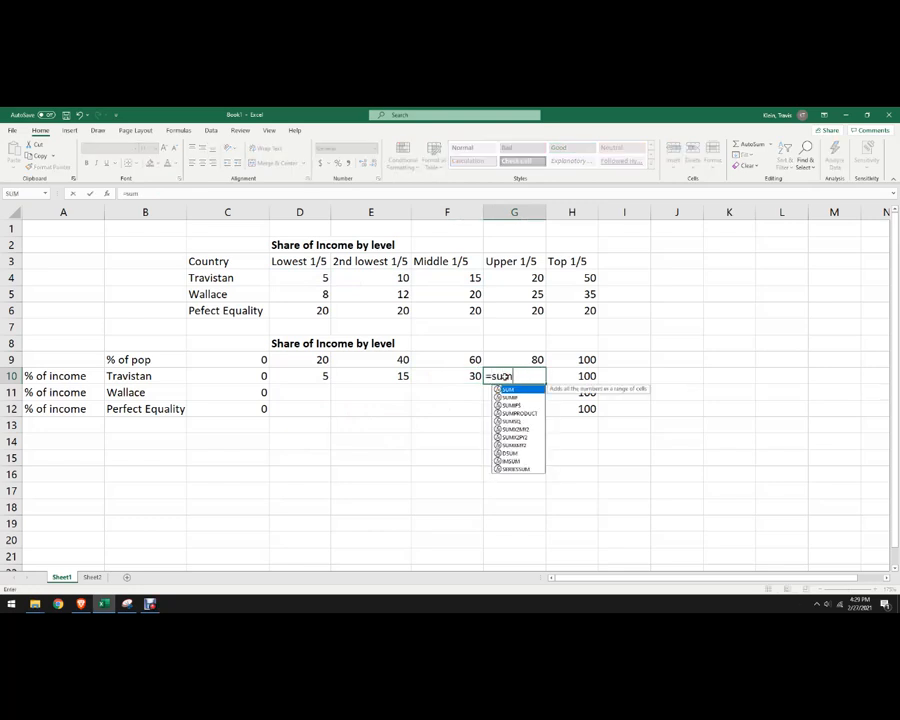
left_click_drag(448, 276, 514, 276)
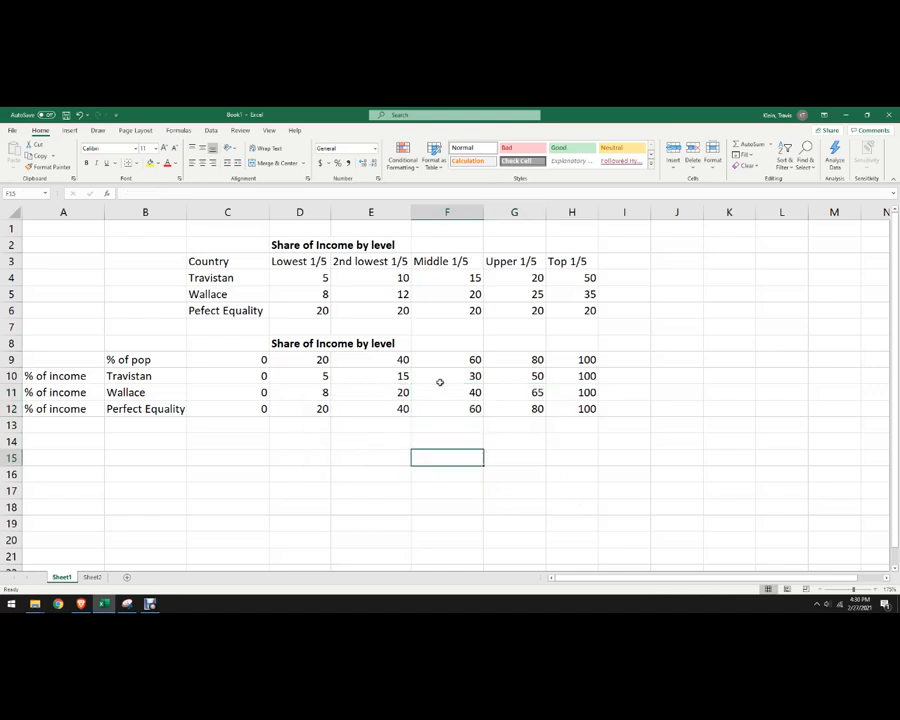
left_click(448, 376)
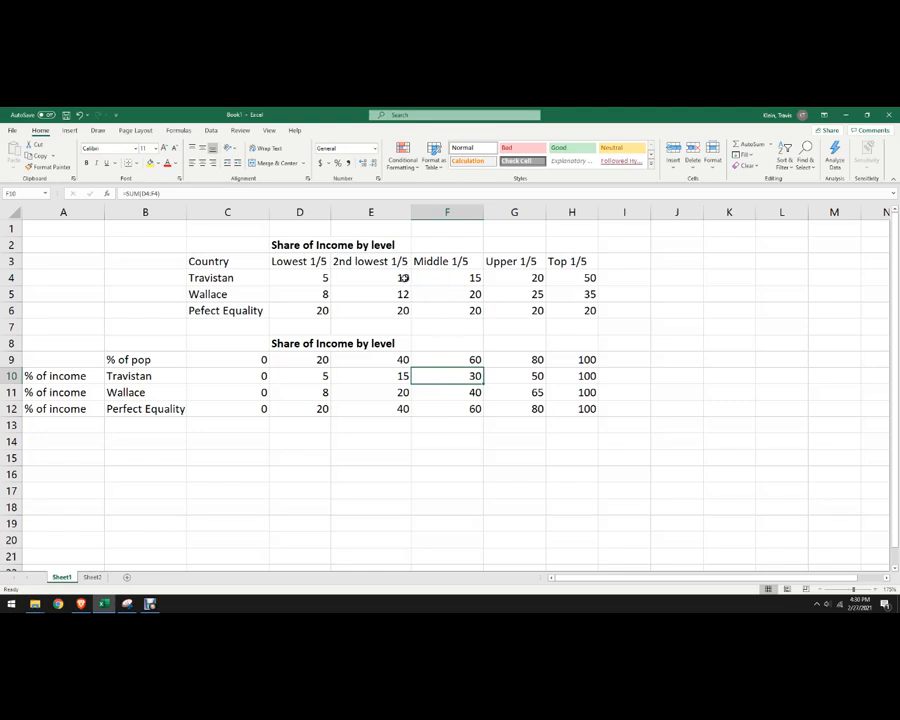
mouse_move(422, 312)
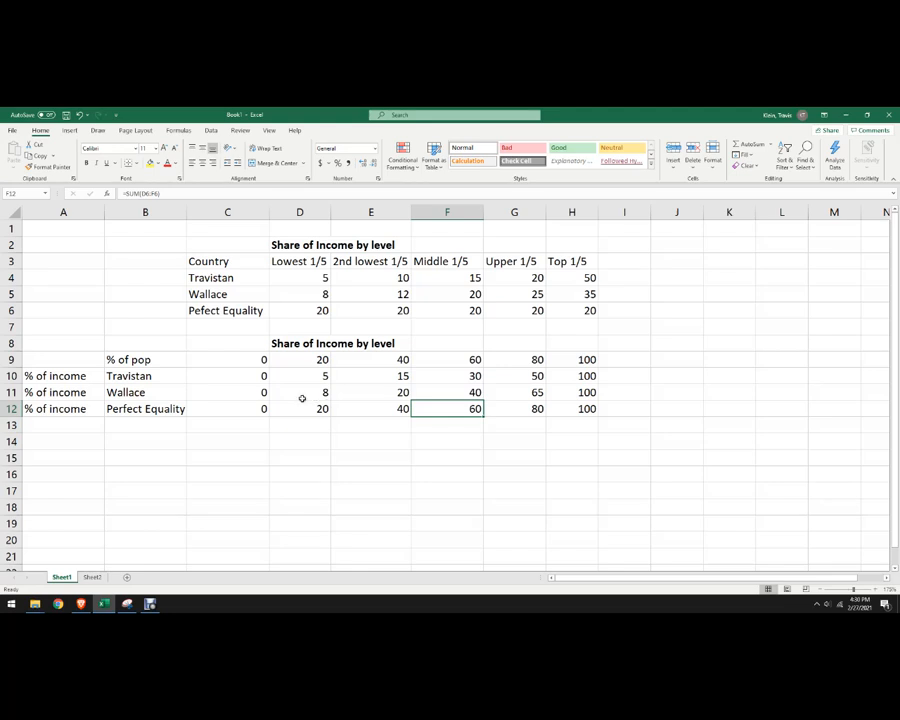
left_click_drag(144, 360, 572, 408)
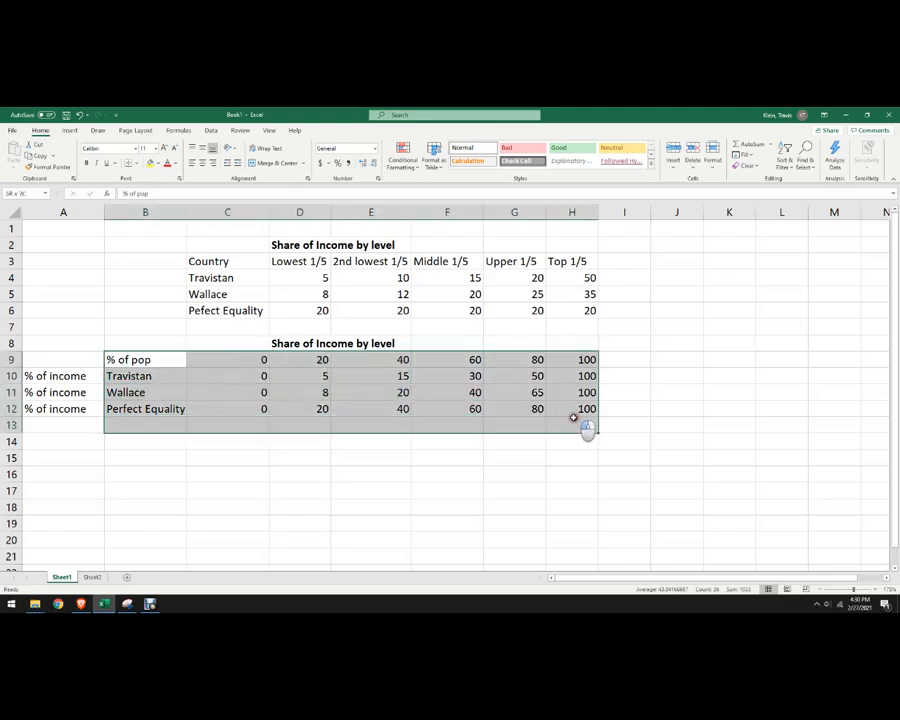
Insert a line chart of the cumulative income shares and enlarge it below the table
left_click(68, 130)
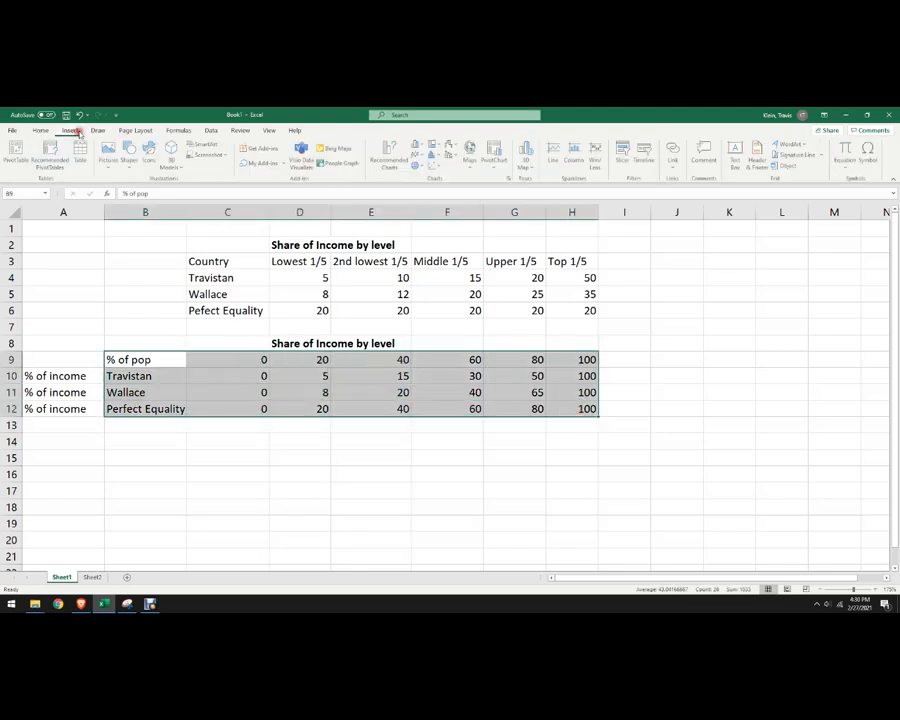
mouse_move(434, 160)
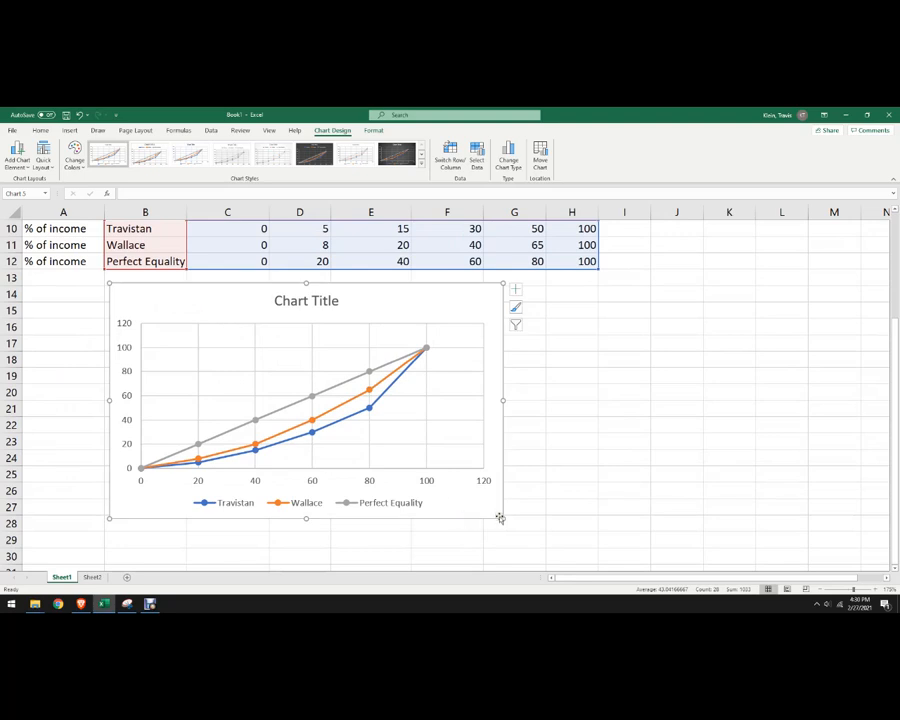
left_click_drag(502, 516, 608, 548)
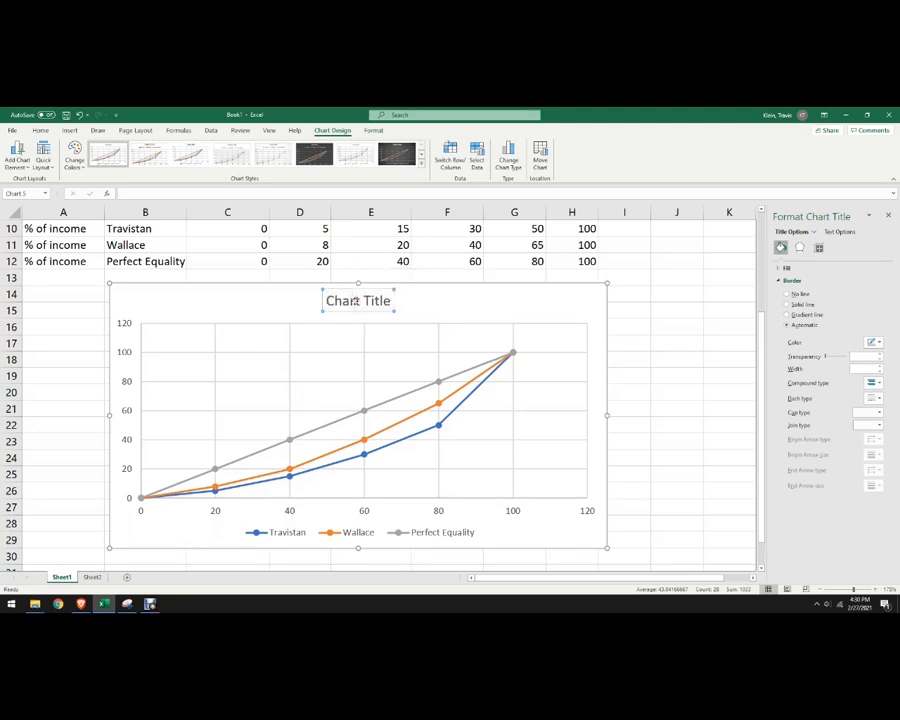
Name the chart title Income Inequality
type("Income")
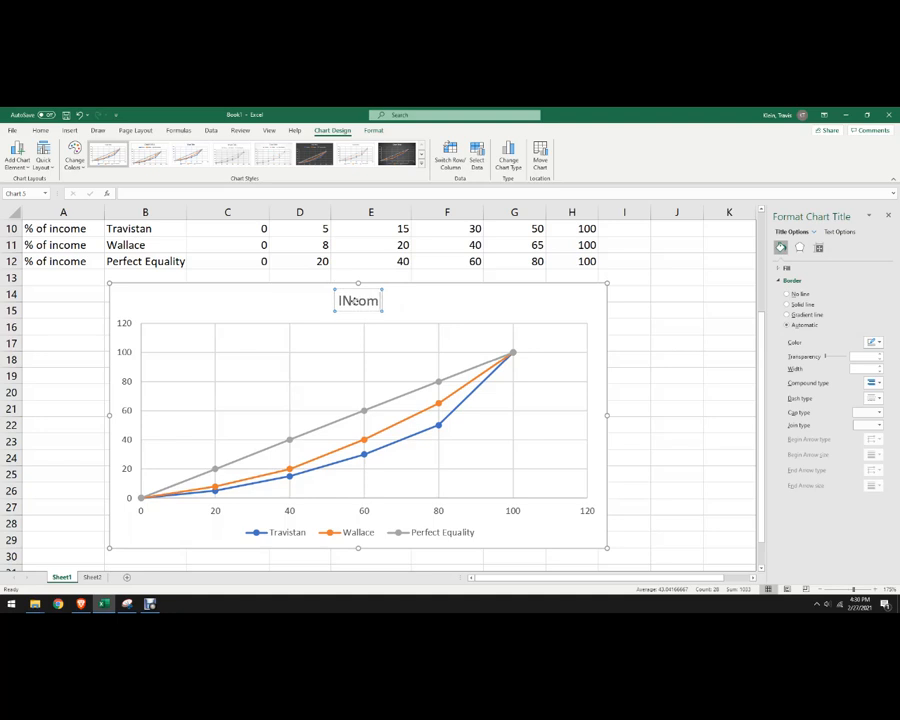
type("Income INe")
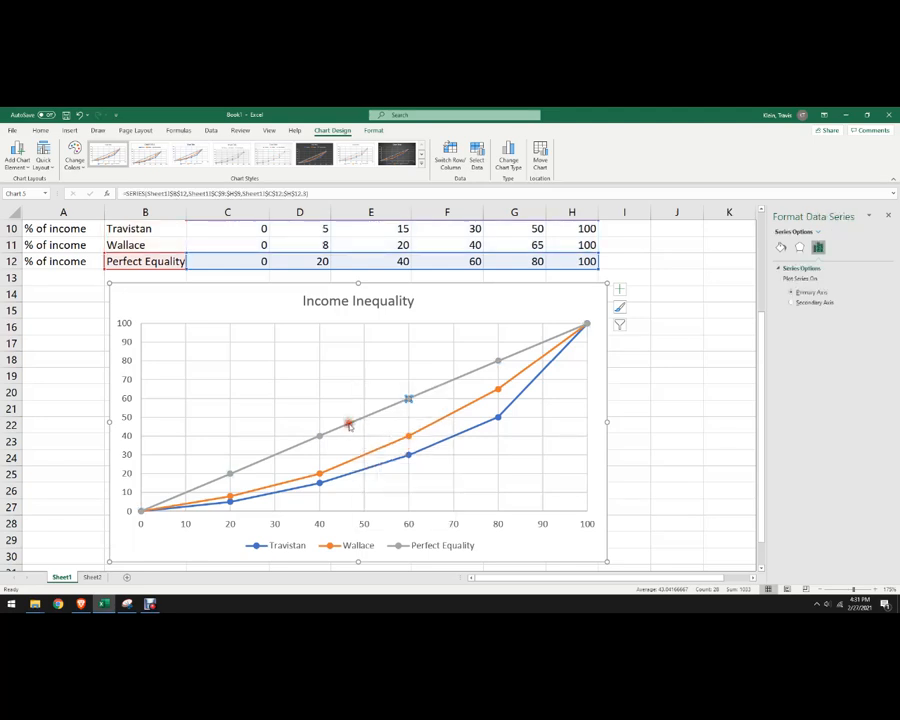
Recolour the Perfect Equality line black via Format Data Series, Fill & Line
right_click(348, 424)
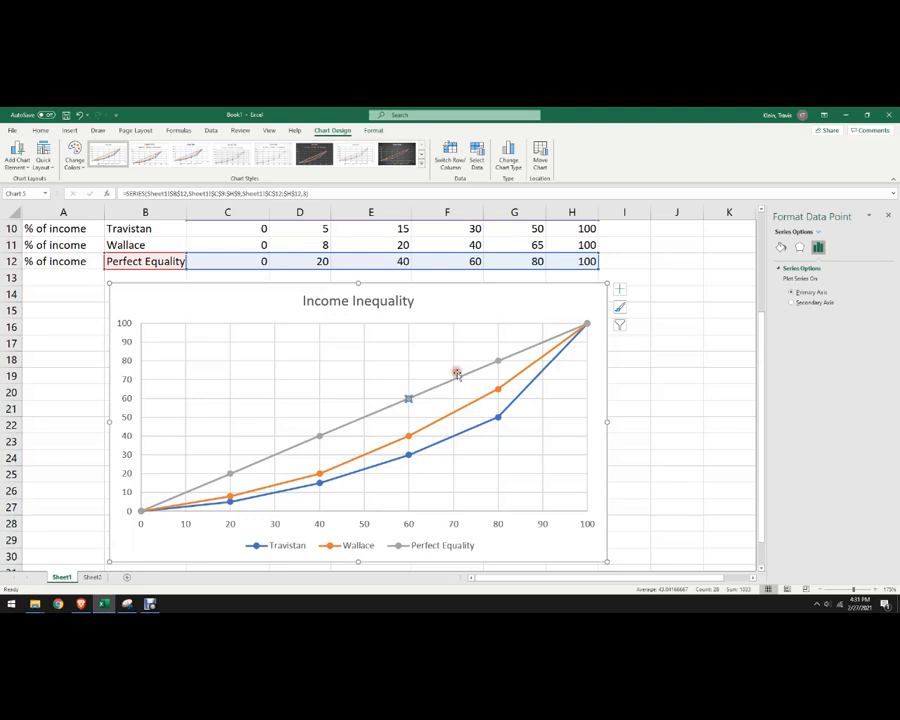
right_click(458, 376)
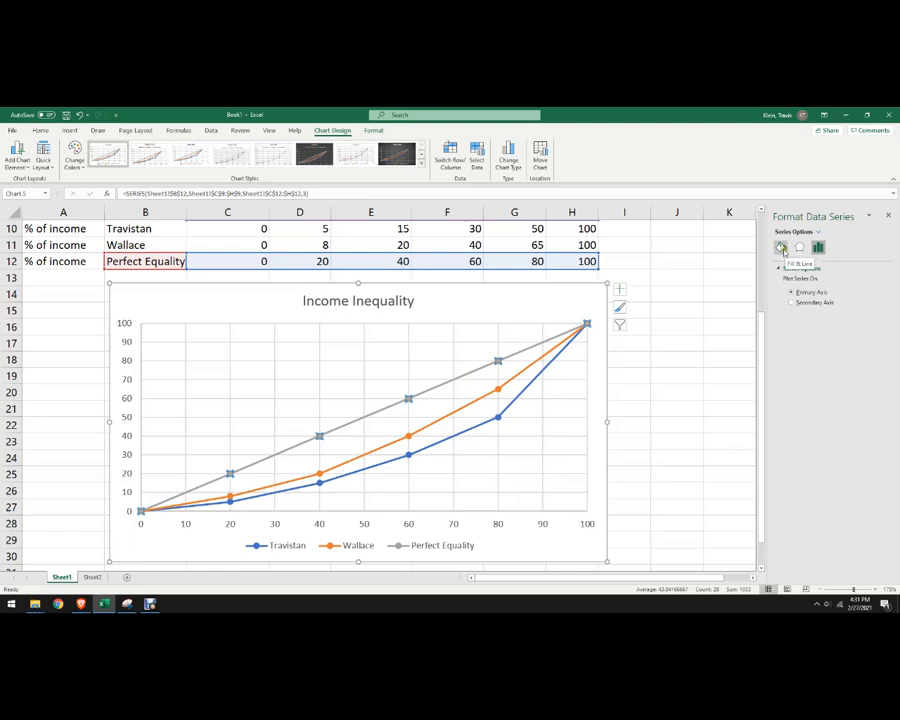
left_click(780, 248)
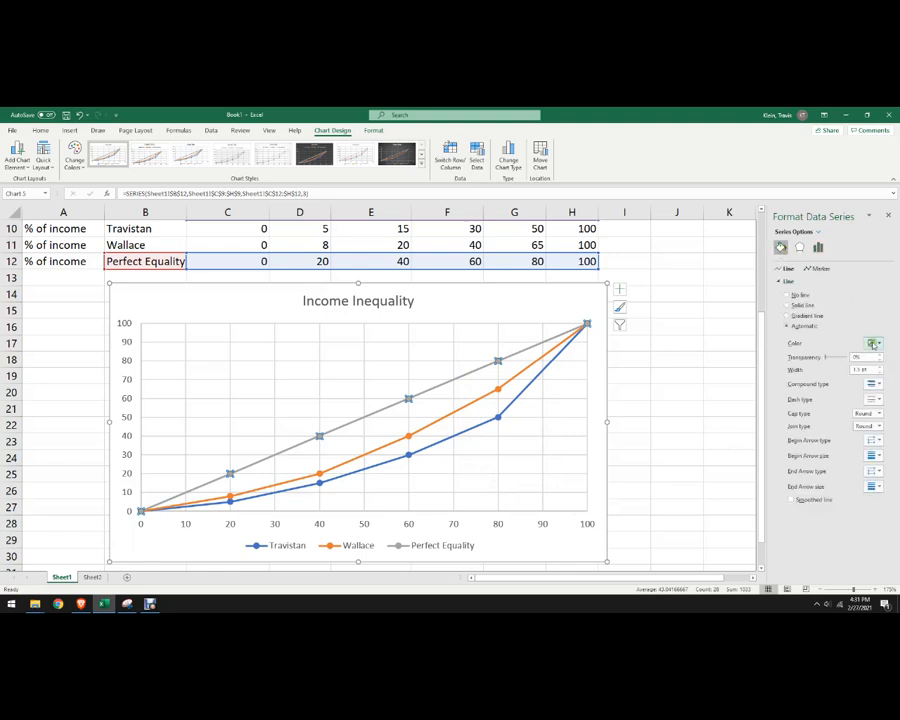
left_click(872, 344)
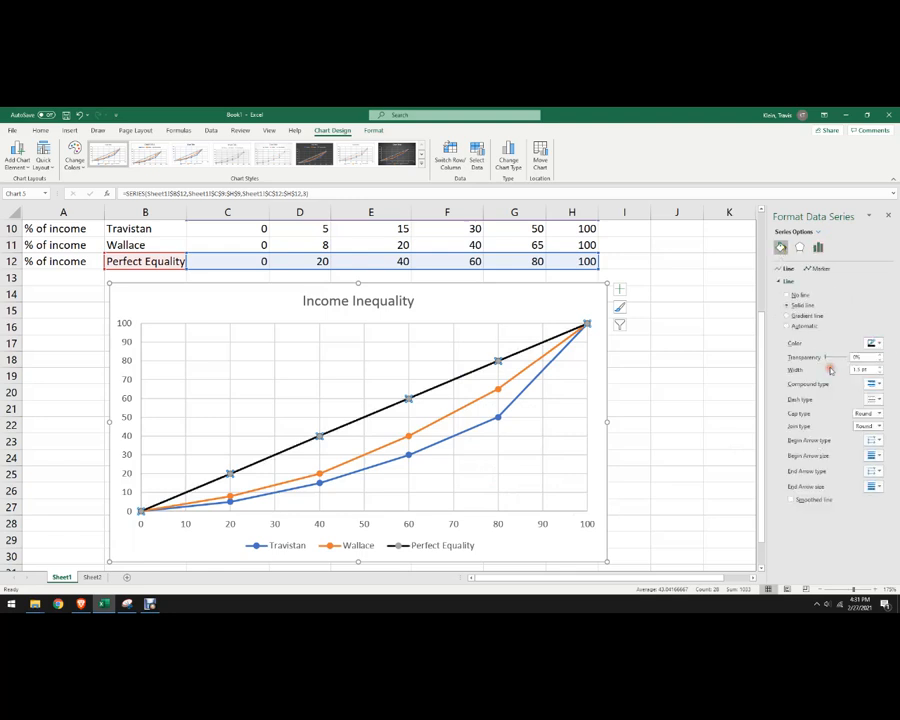
Recolour the Wallace line and move on to restyle the Travistan line
left_click(440, 420)
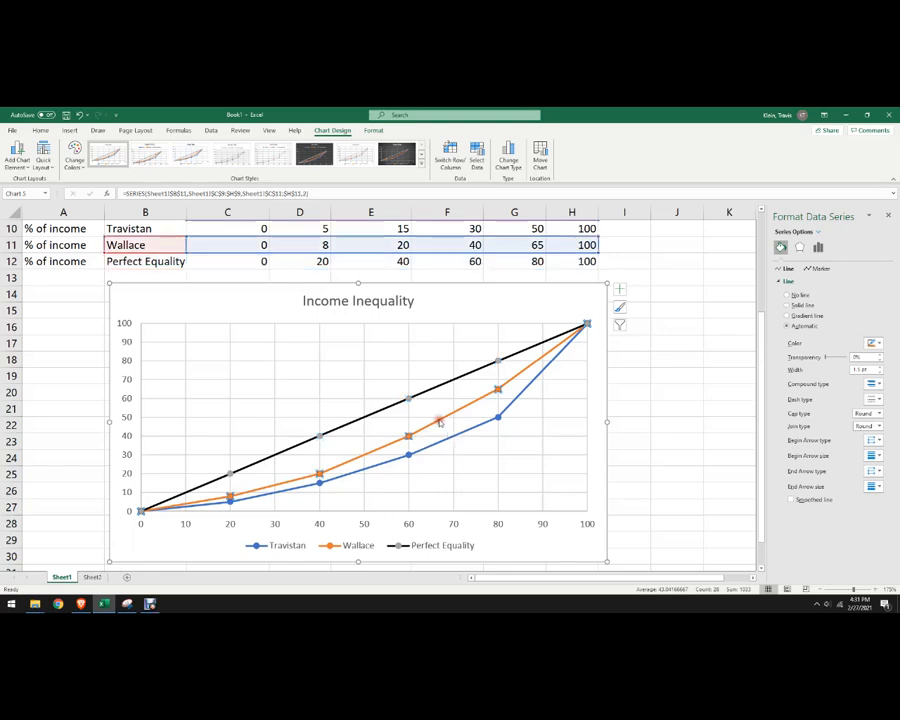
right_click(440, 418)
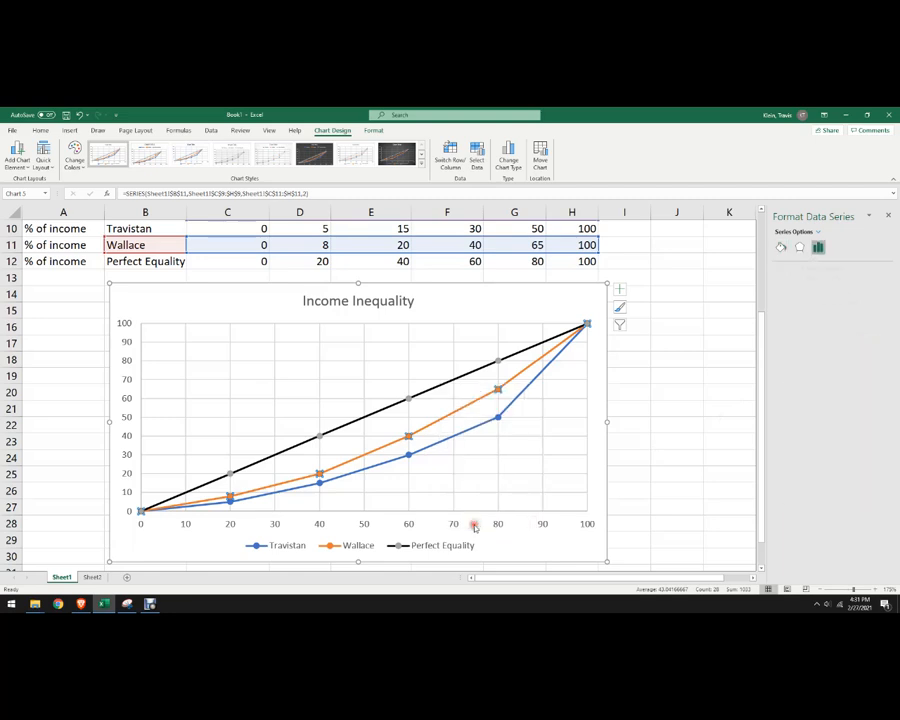
left_click(780, 248)
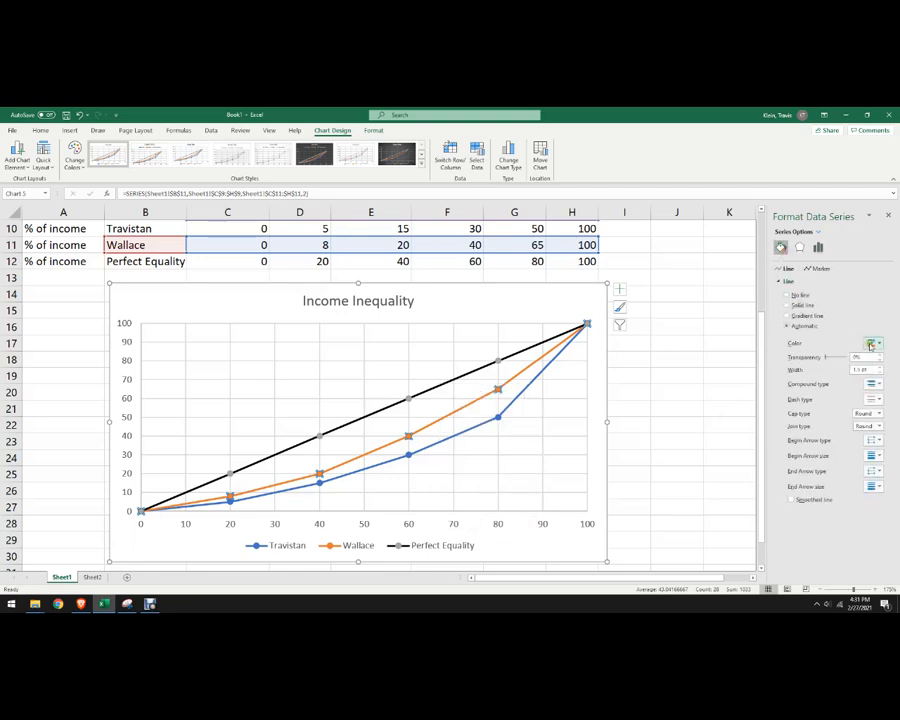
left_click(872, 344)
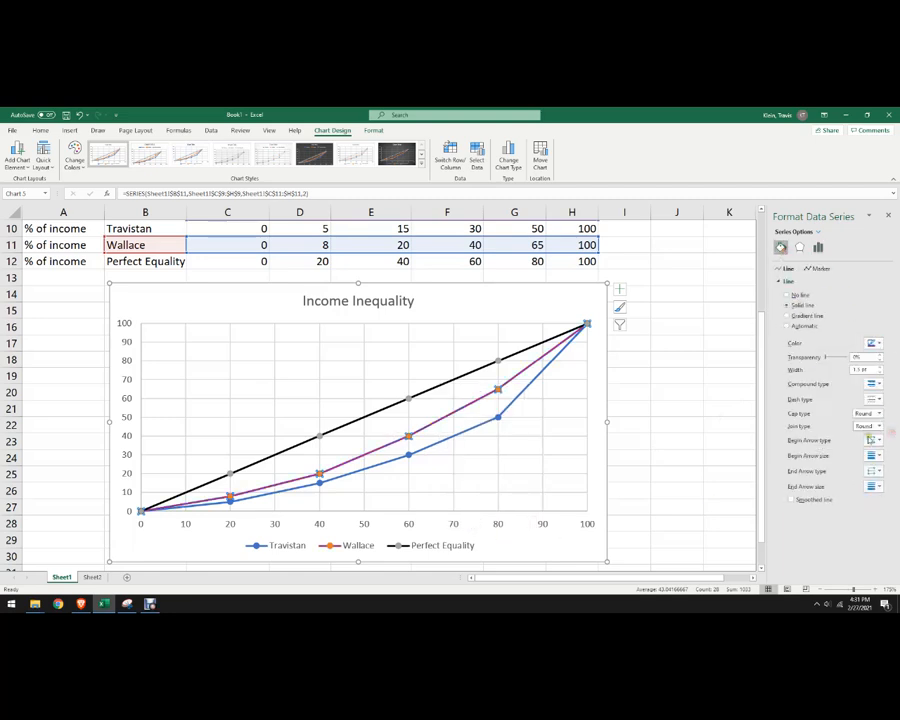
right_click(496, 390)
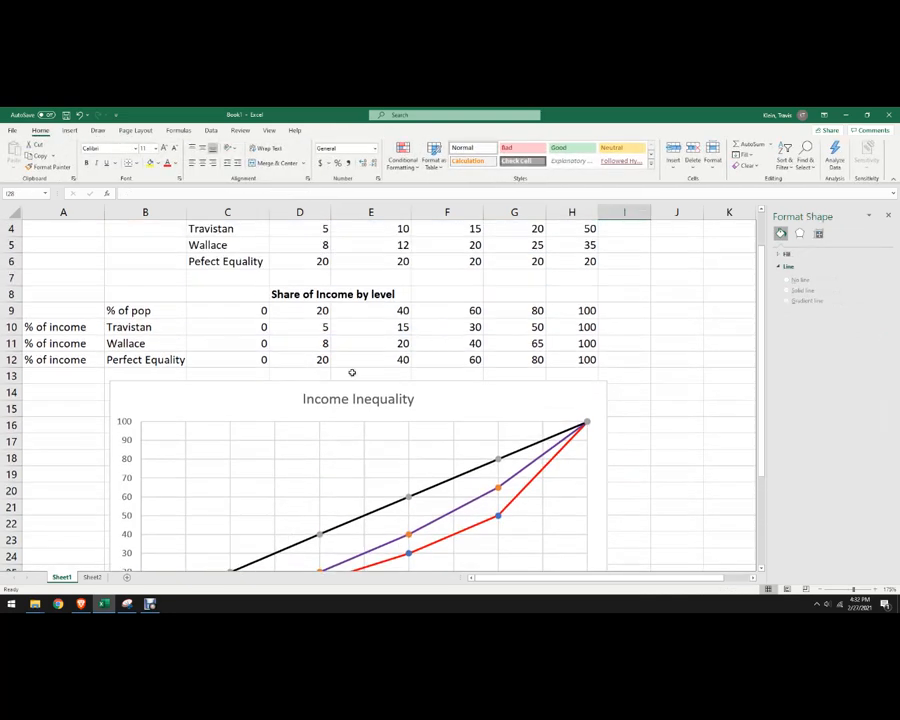
scroll("down", 3)
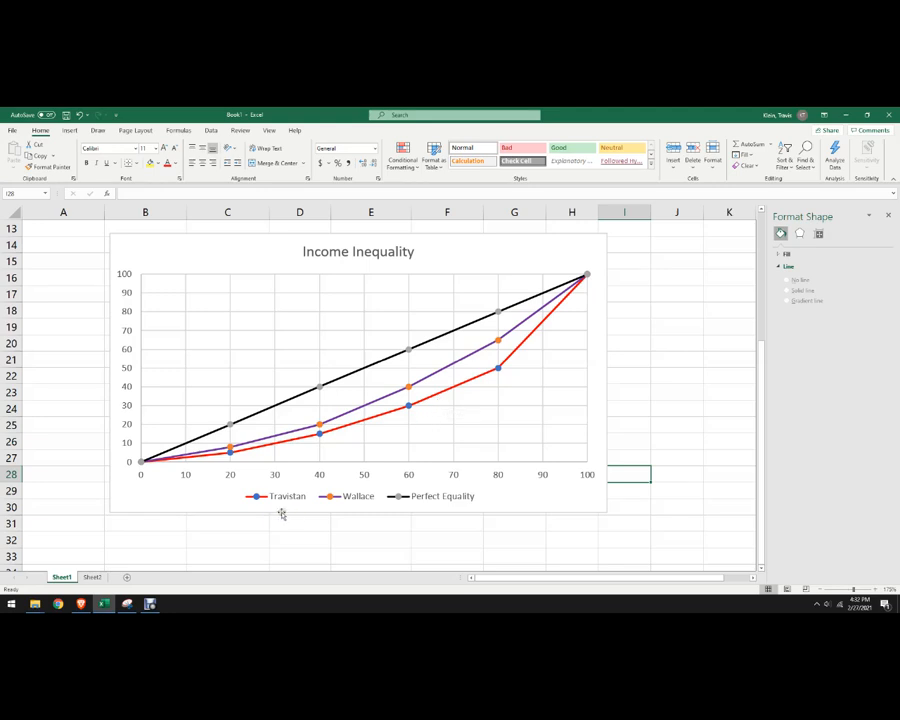
mouse_move(466, 392)
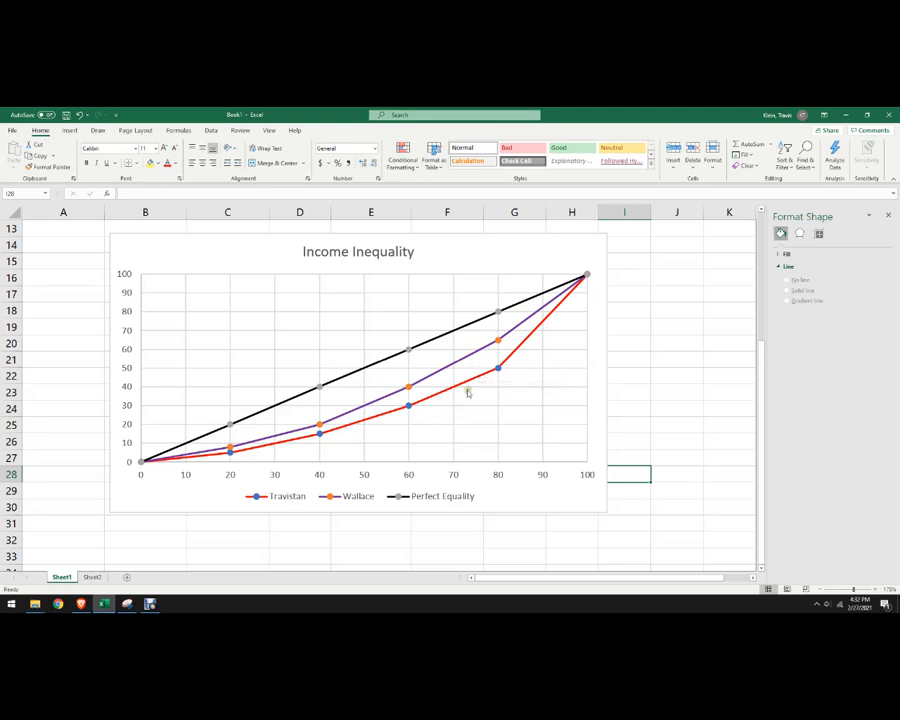
mouse_move(452, 456)
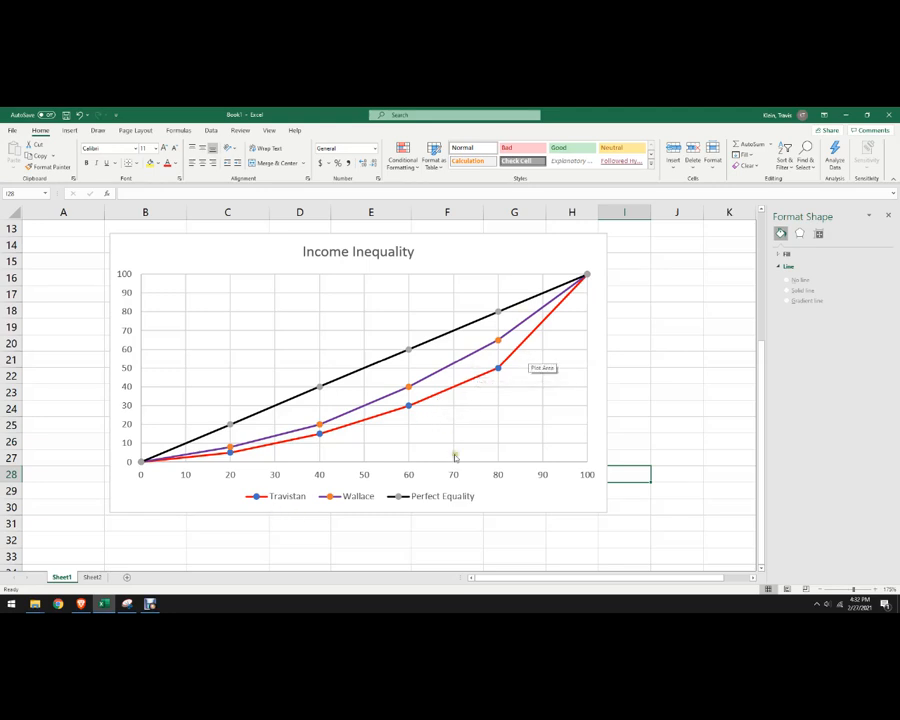
mouse_move(358, 496)
type("7")
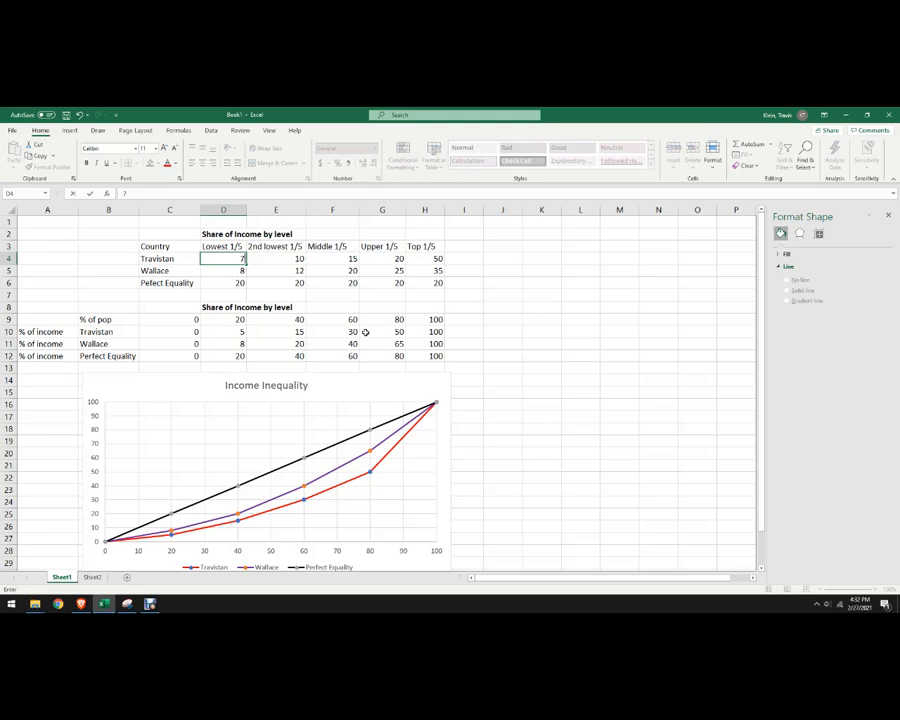
Enter Travistan's revised share of 5 and check its 2nd lowest and Middle 1/5 cells
type("5")
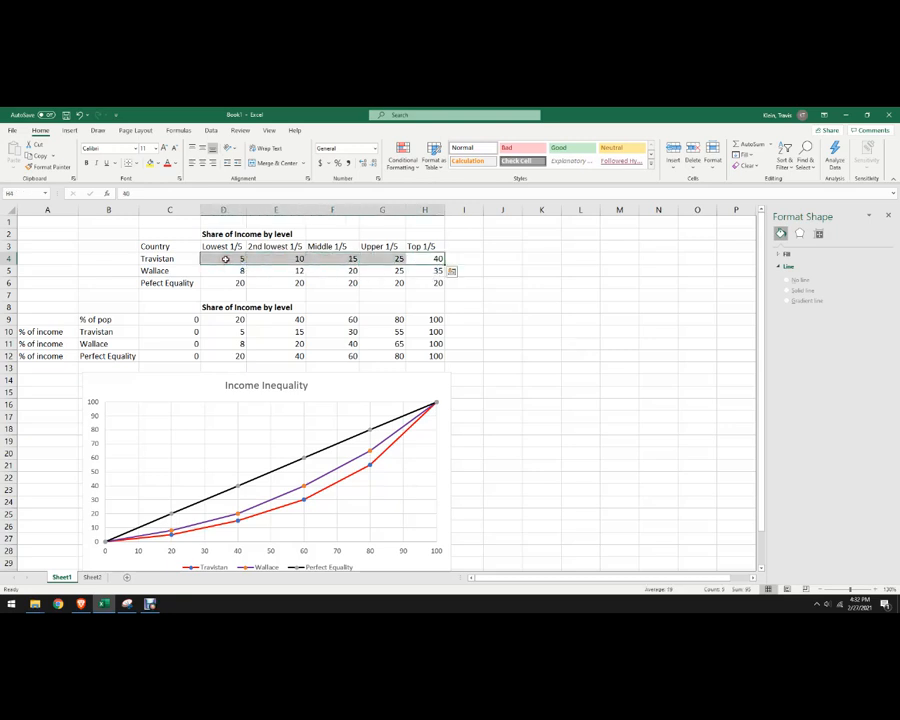
left_click(332, 258)
type("20")
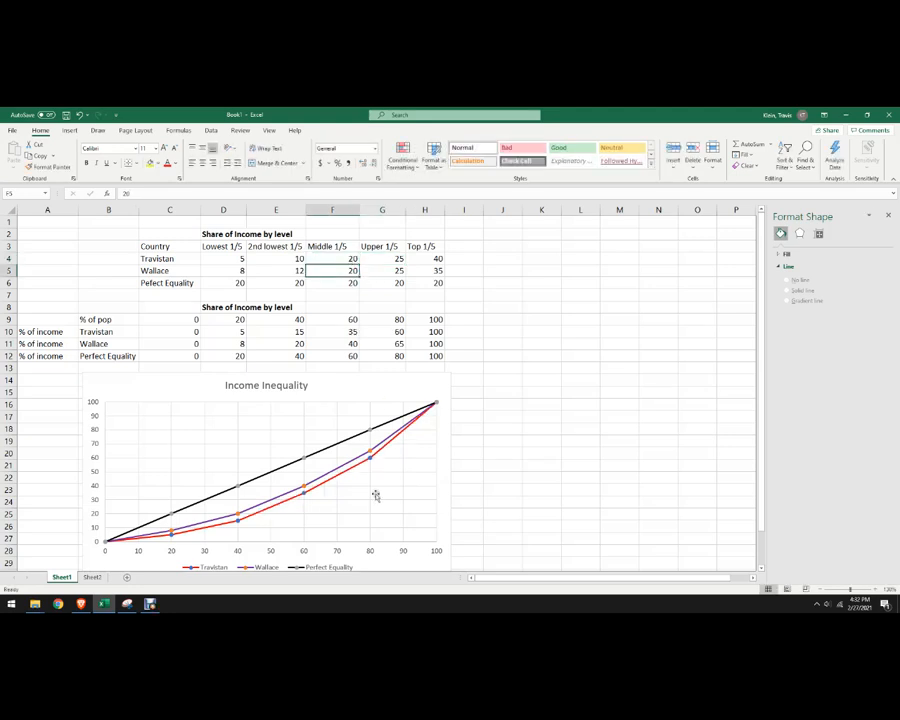
mouse_move(236, 524)
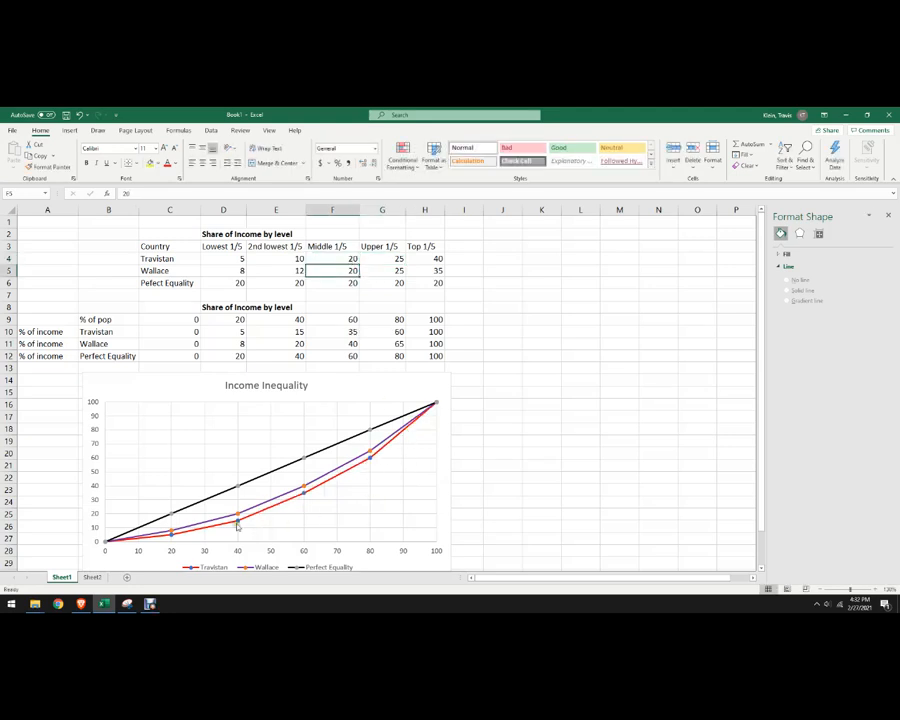
left_click(276, 258)
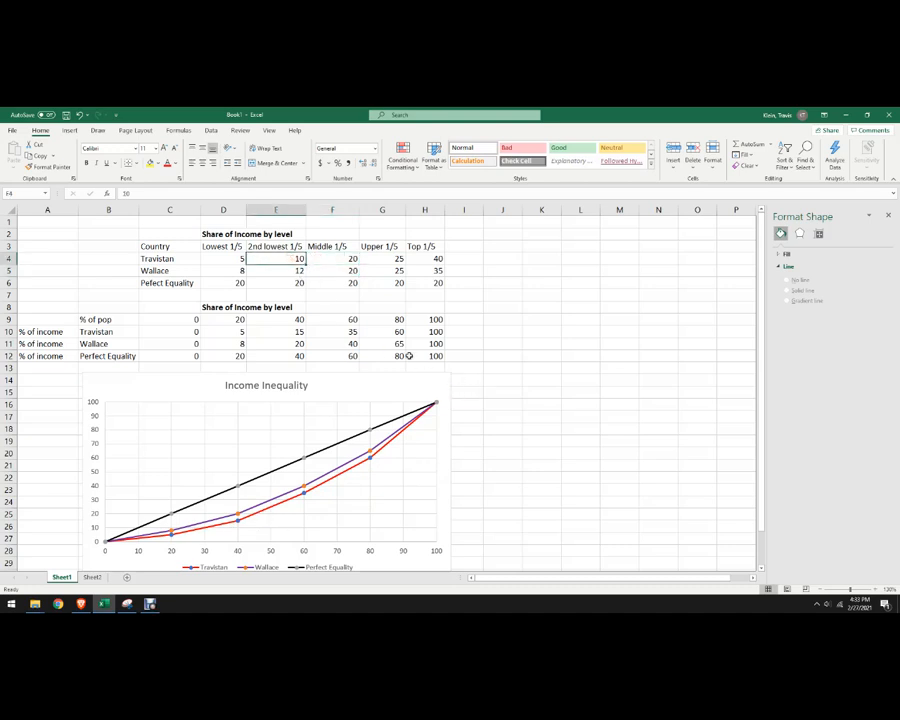
left_click(332, 260)
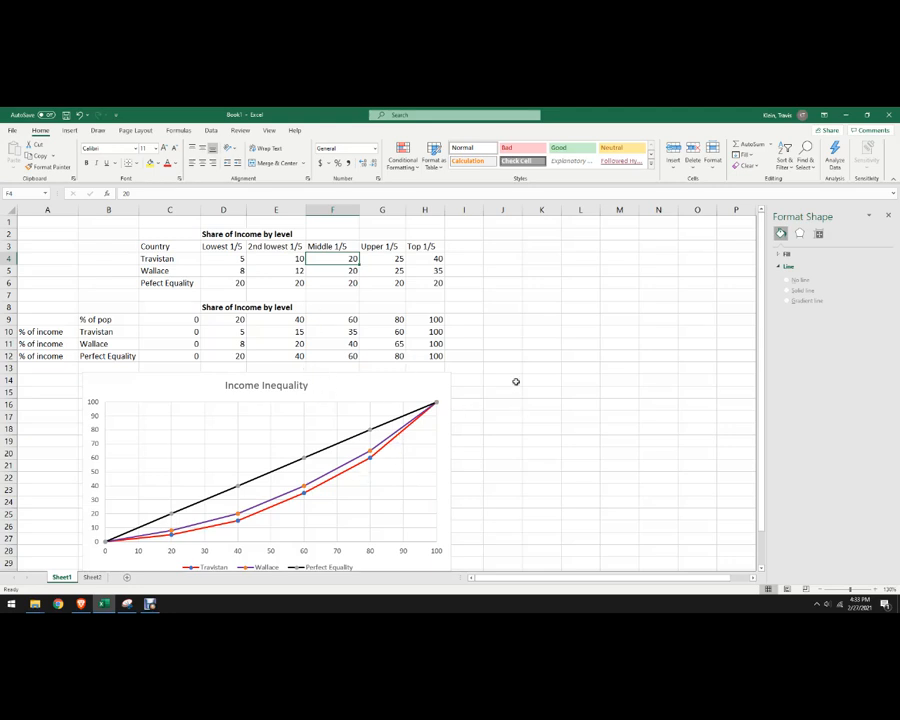
mouse_move(378, 424)
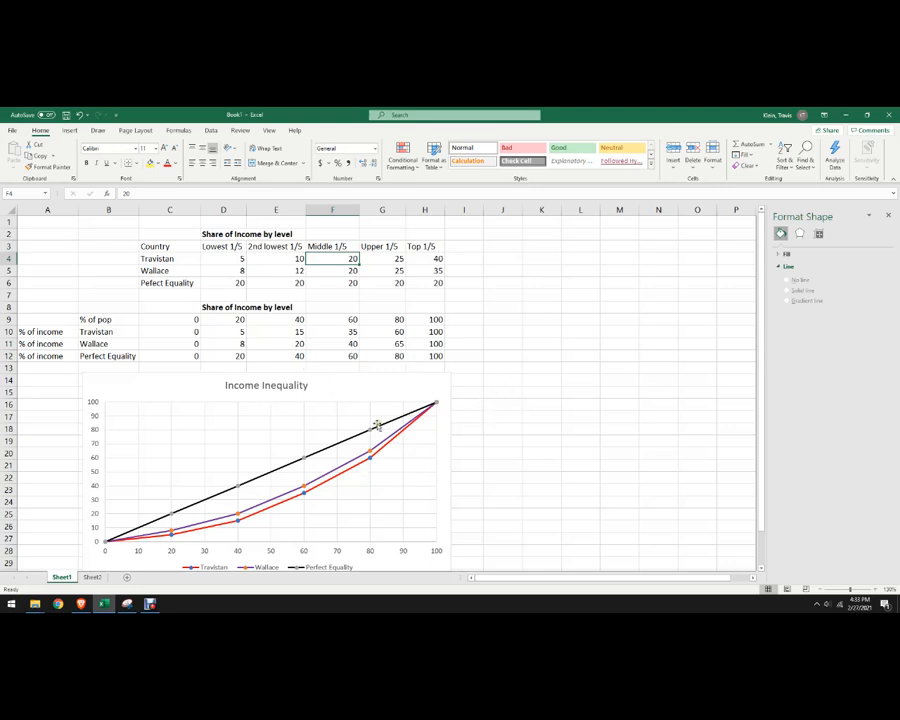
mouse_move(296, 432)
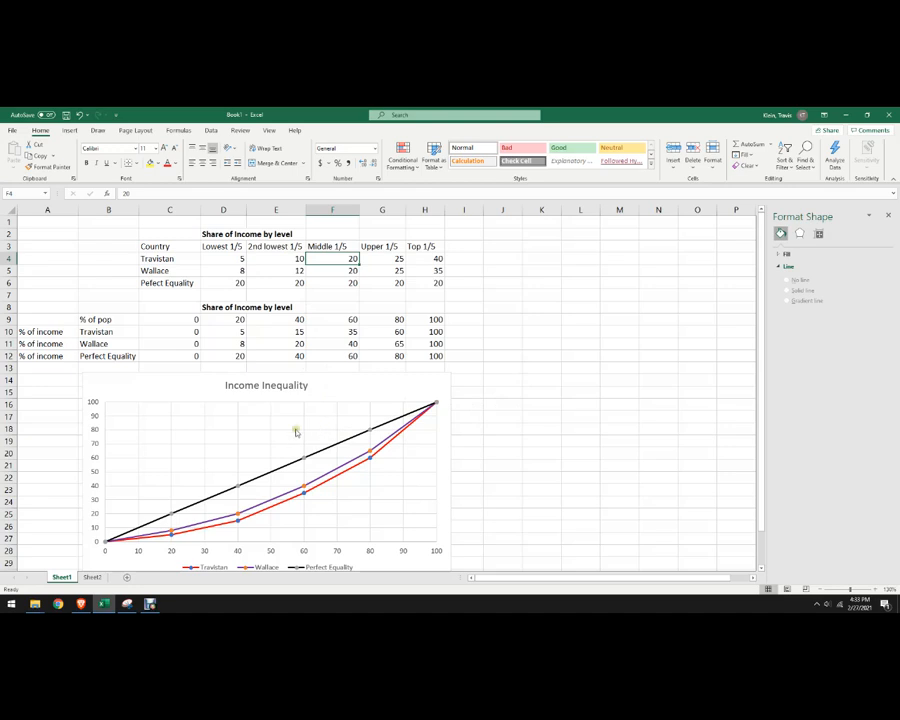